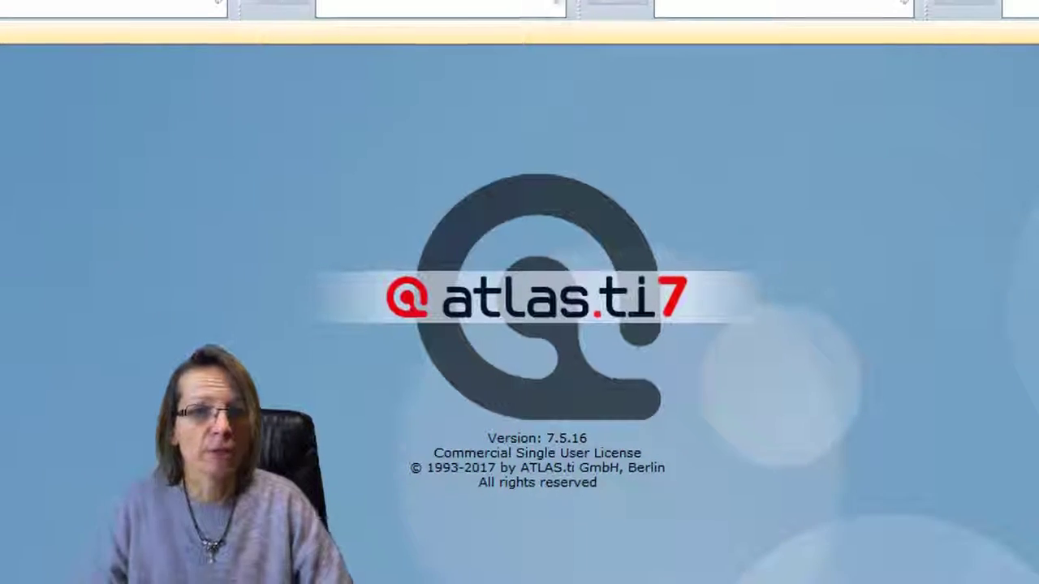
- Add the four GIS article PDFs from OneDrive Dokumente as primary documents
{"action": "left_click", "coordinate": [118, 36]}
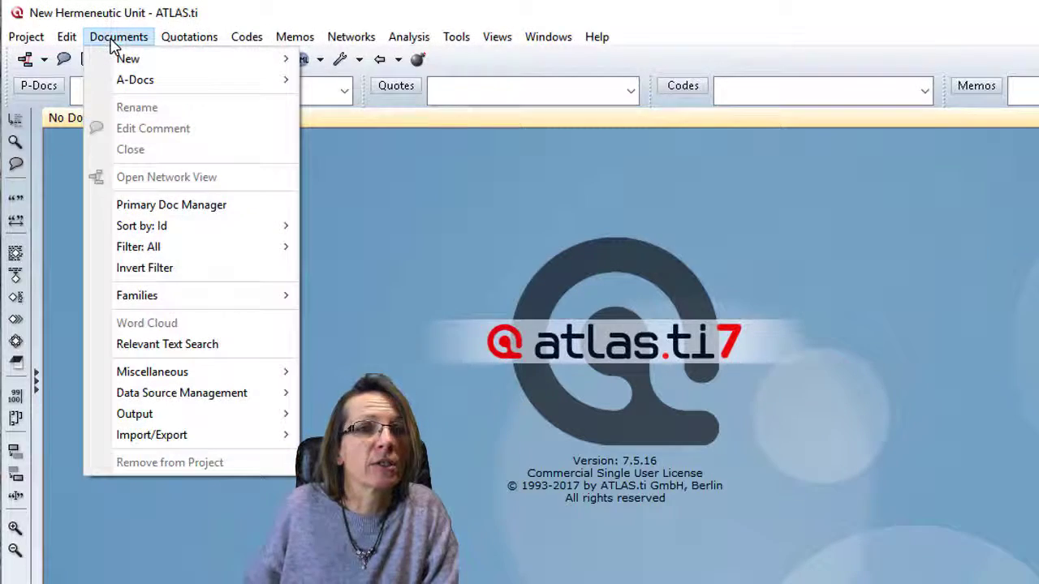
{"action": "mouse_move", "coordinate": [127, 58]}
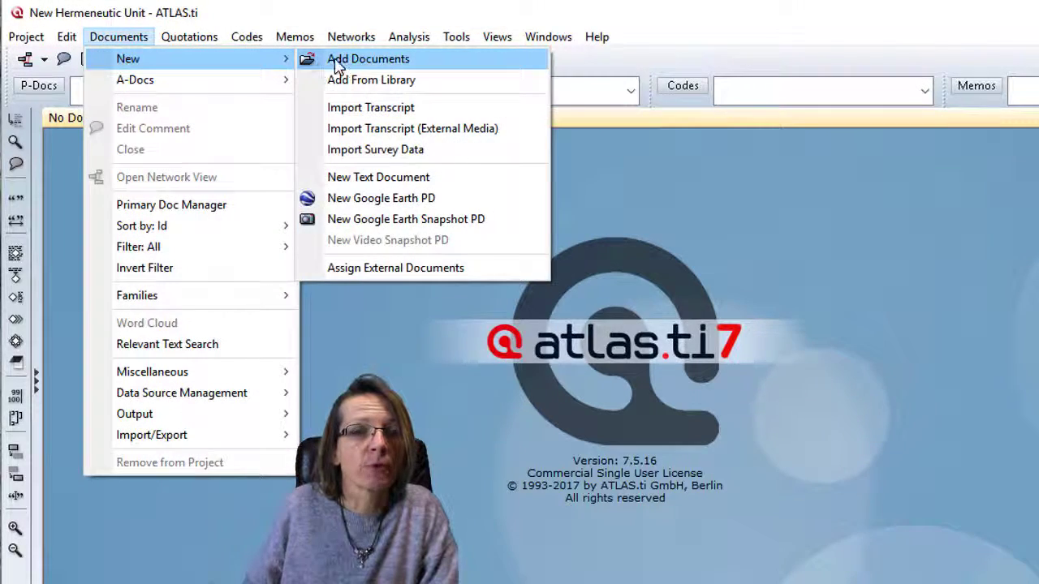
{"action": "left_click", "coordinate": [369, 58]}
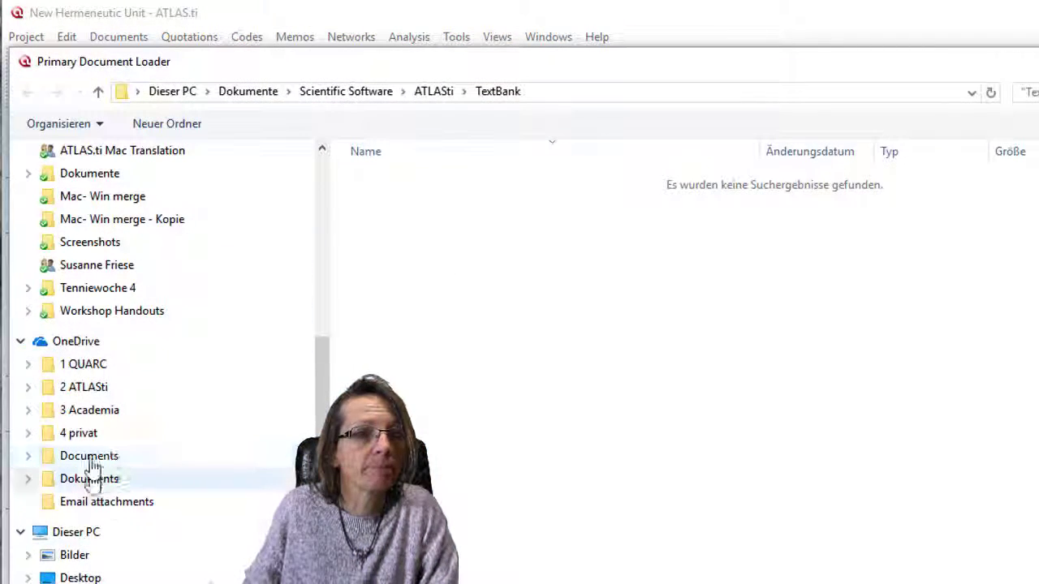
{"action": "left_click", "coordinate": [89, 479]}
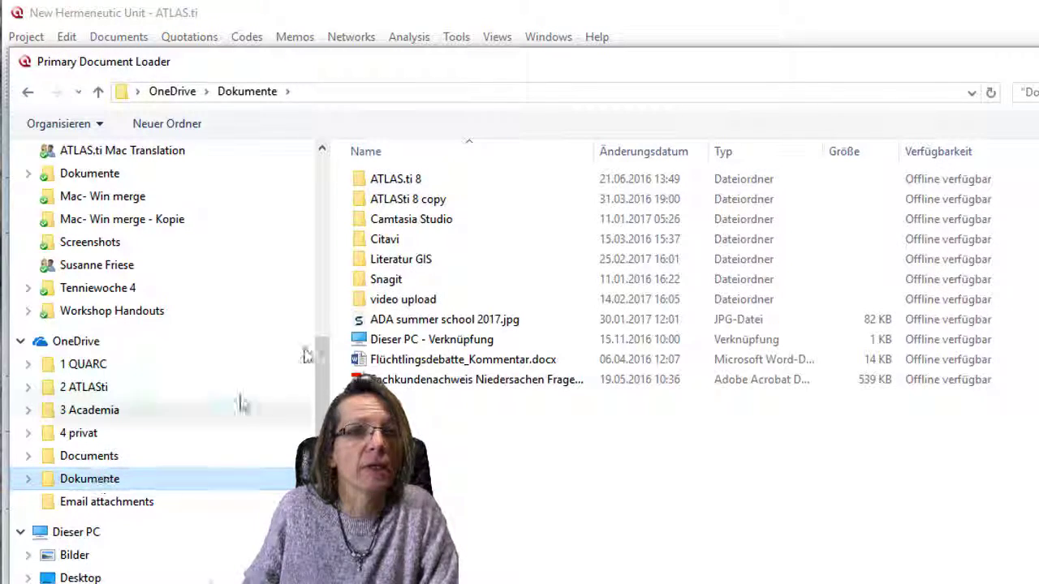
{"action": "double_click", "coordinate": [401, 259]}
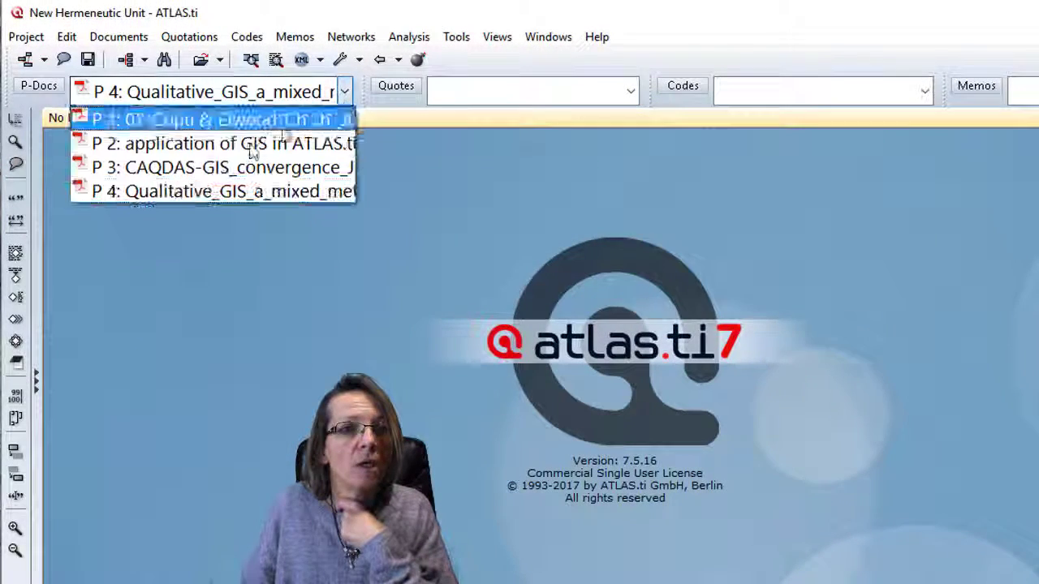
- Open P 2, the GIS in ATLAS.ti article, and code its abstract with new code test 1
{"action": "left_click", "coordinate": [223, 143]}
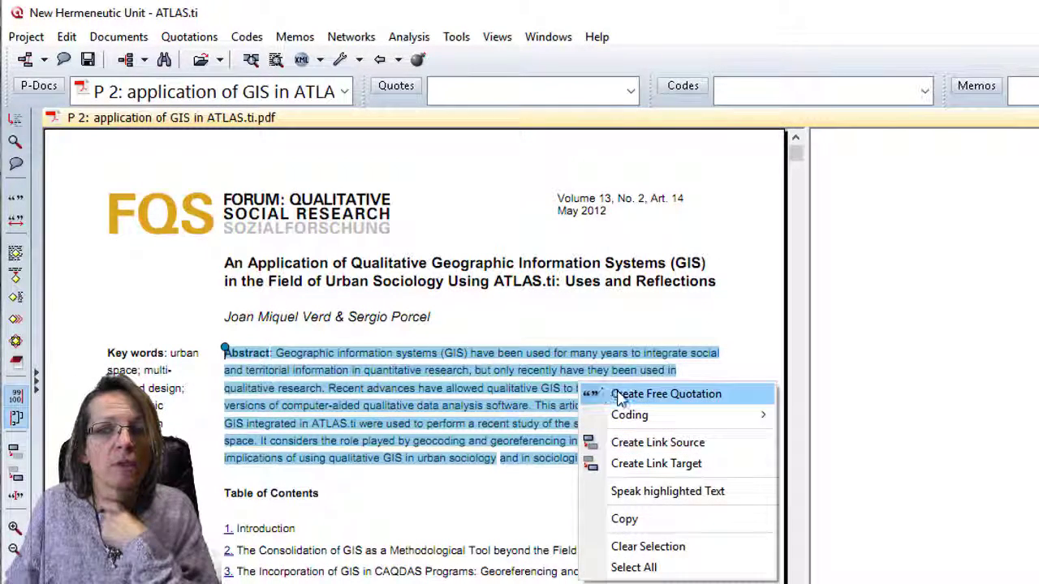
{"action": "mouse_move", "coordinate": [658, 415]}
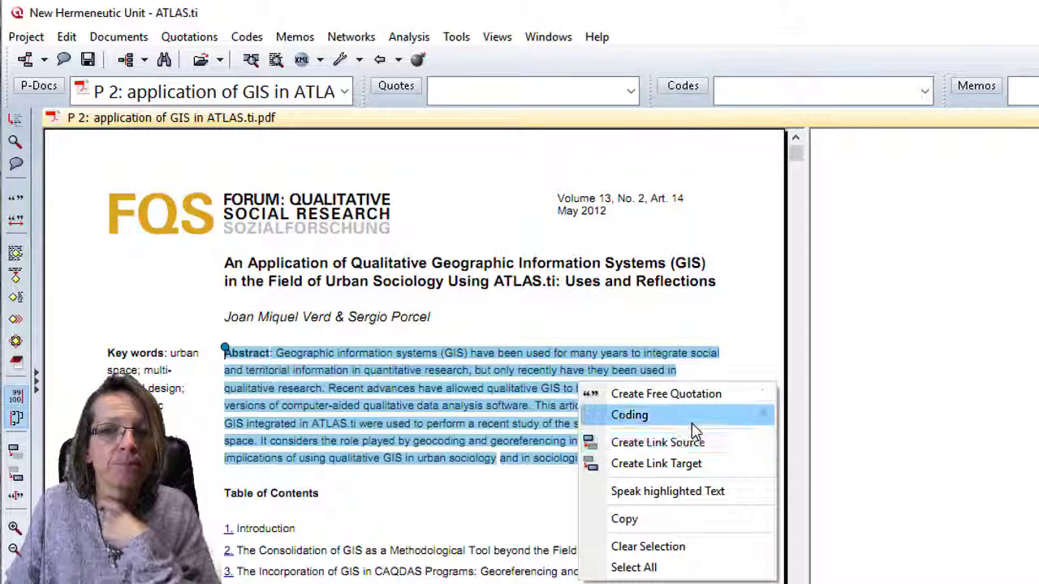
{"action": "left_click", "coordinate": [629, 415]}
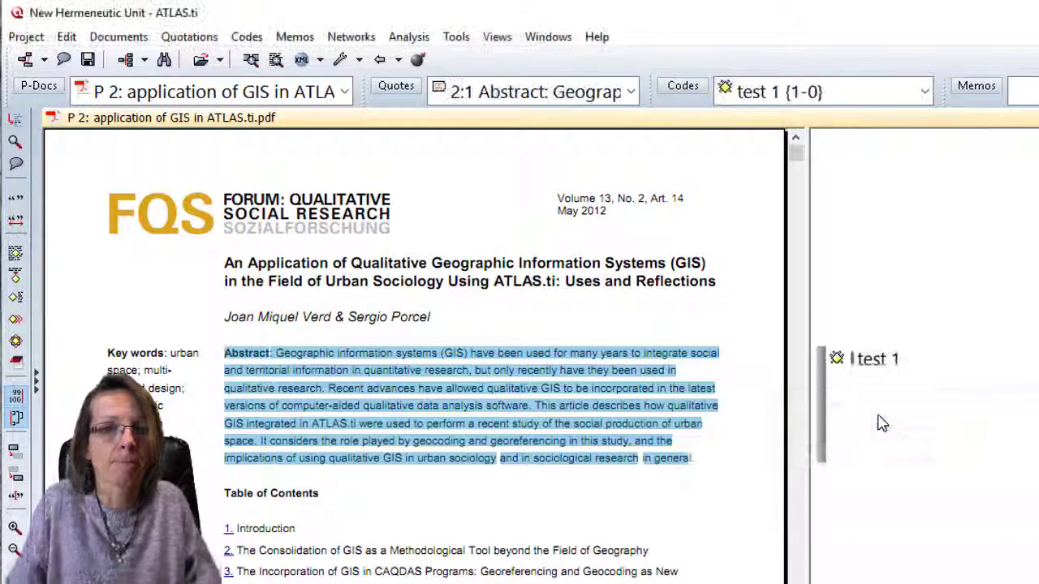
{"action": "scroll", "scroll_direction": "down", "scroll_amount": 3}
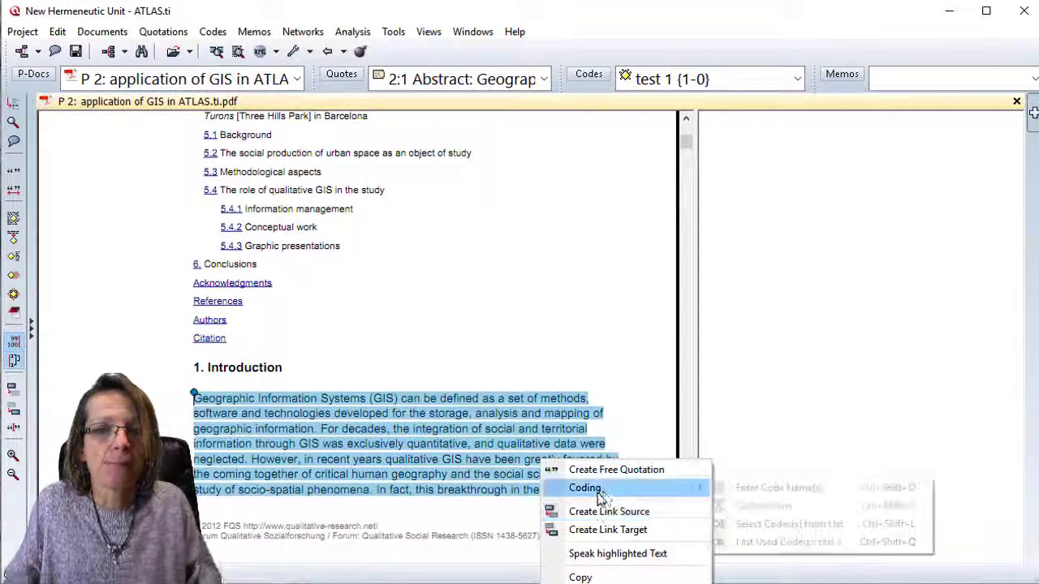
- Code the introduction and the 'Taking this situation' paragraph with new codes test 2 and test 3
{"action": "left_click", "coordinate": [585, 487]}
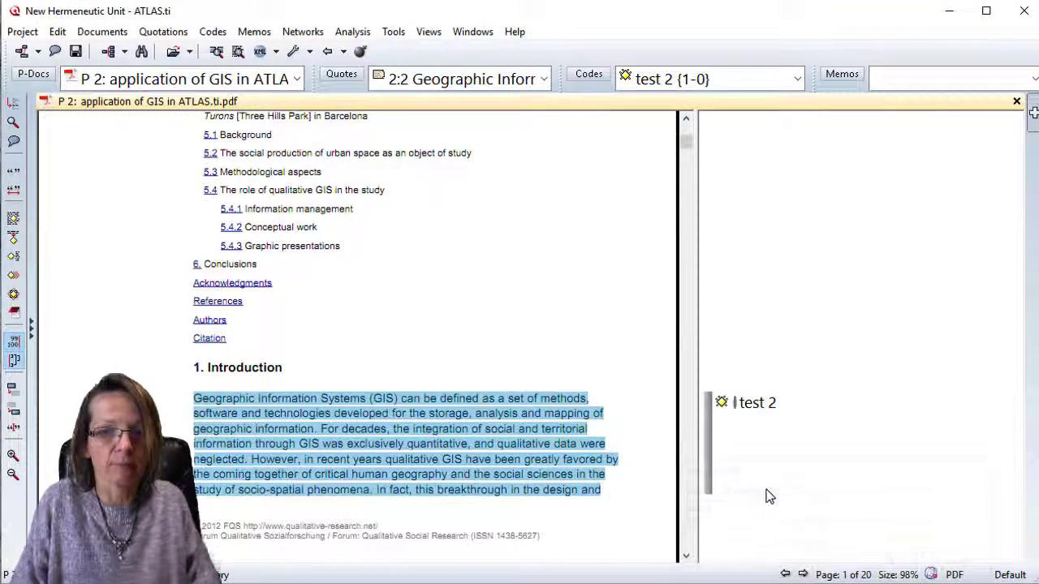
{"action": "scroll", "scroll_direction": "down", "scroll_amount": 3}
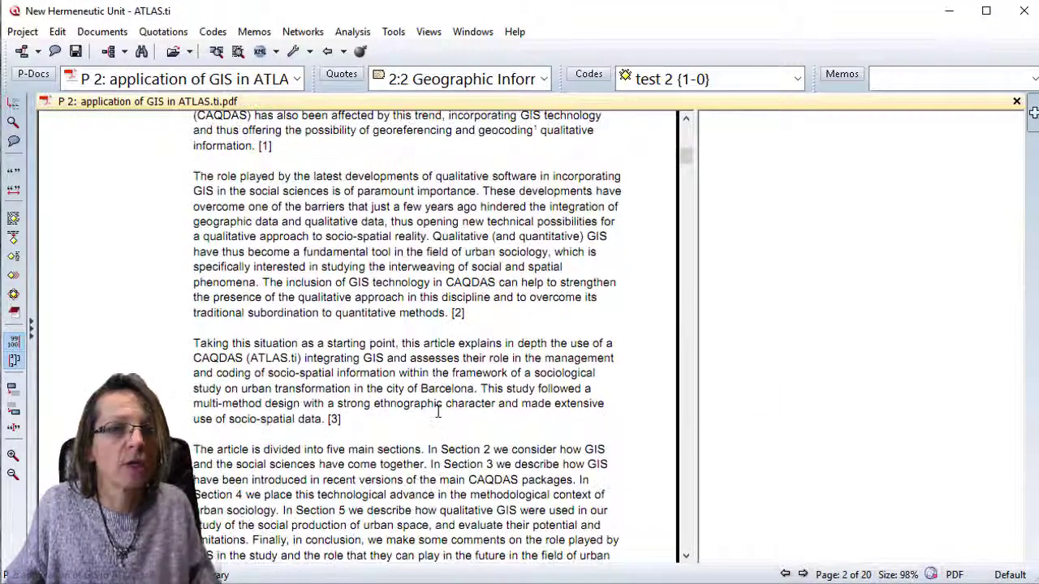
{"action": "left_click_drag", "start_coordinate": [193, 343], "coordinate": [341, 419]}
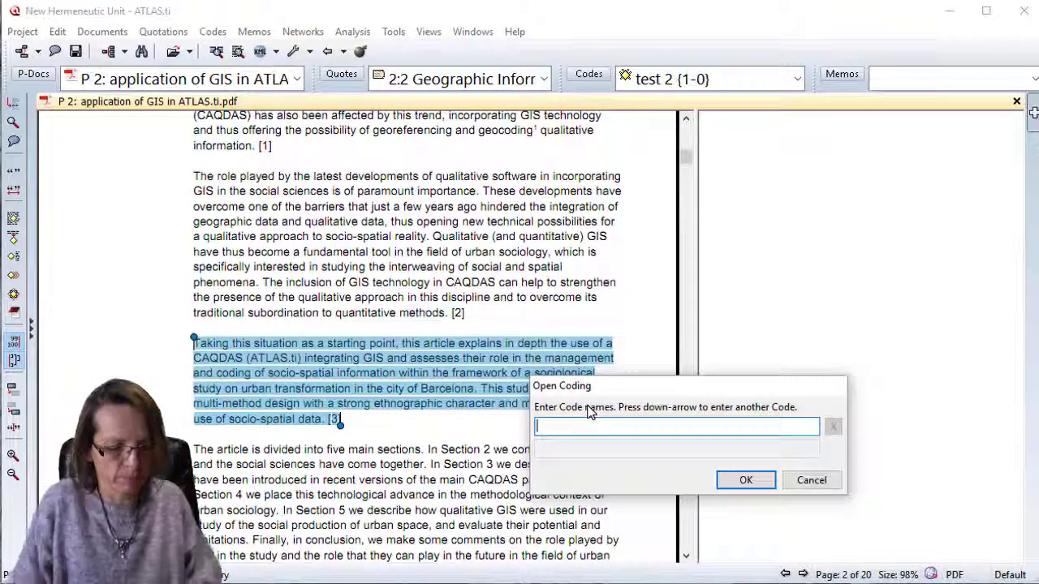
{"action": "type", "text": "test 3"}
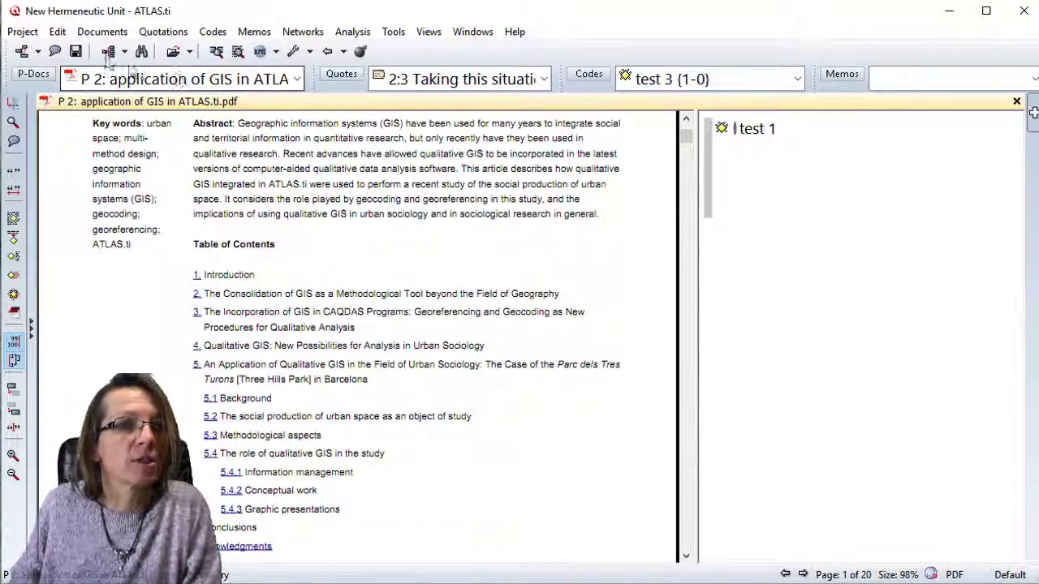
- Close the project, saving it as 'sample project' in the TextBank folder
{"action": "left_click", "coordinate": [22, 31]}
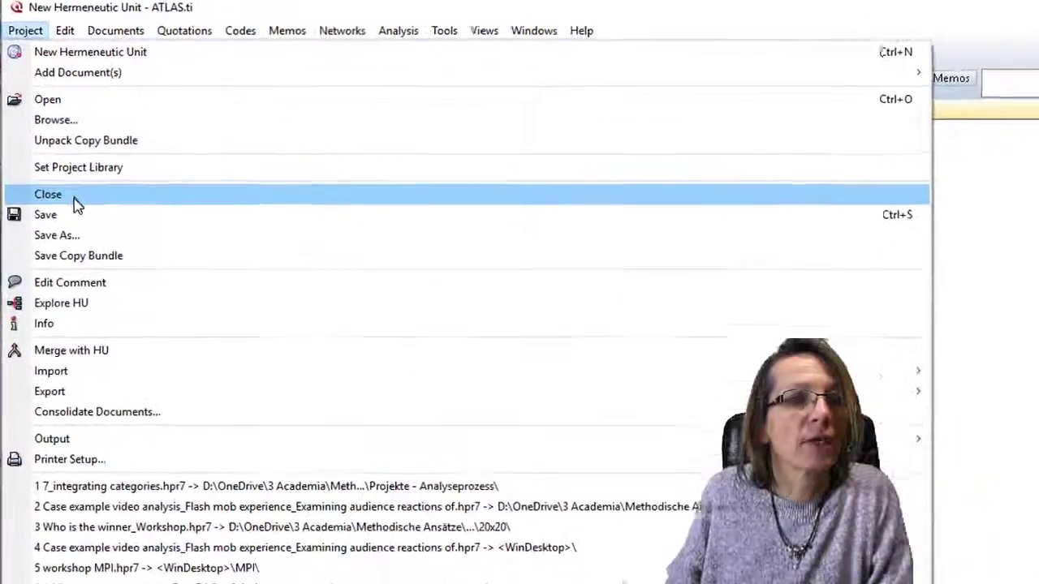
{"action": "left_click", "coordinate": [56, 234]}
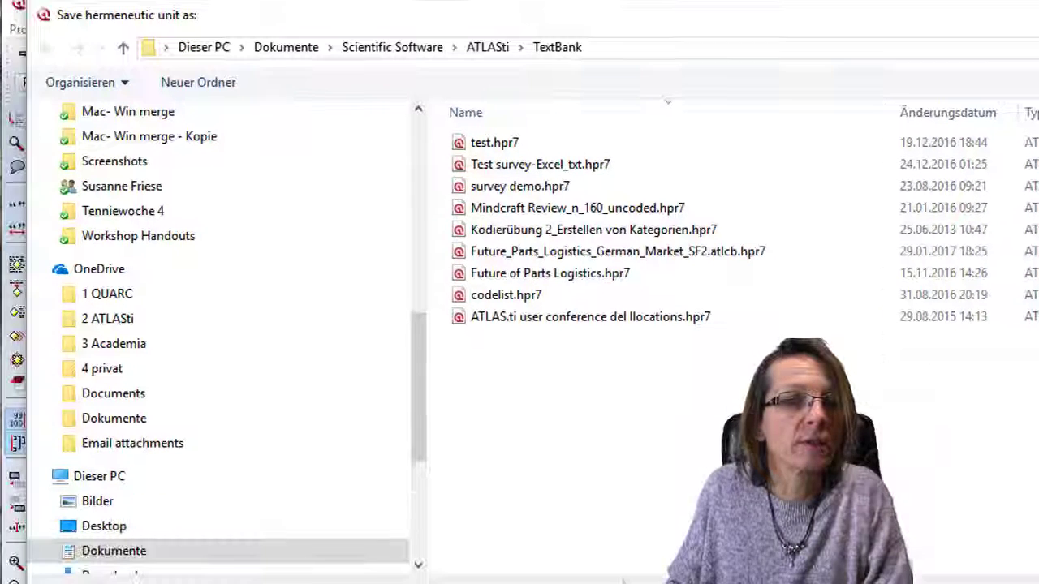
{"action": "left_click", "coordinate": [590, 317]}
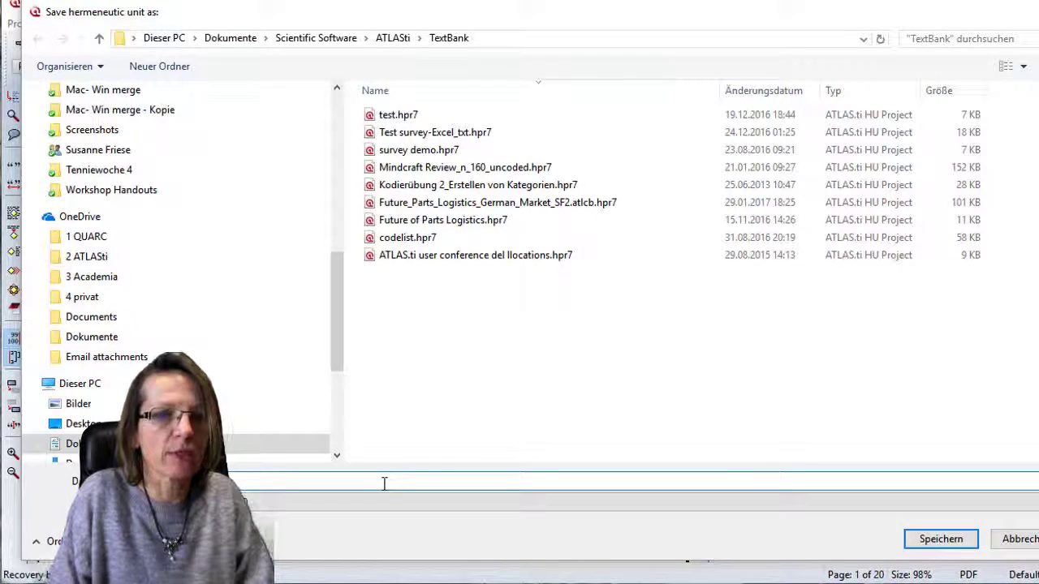
{"action": "left_click", "coordinate": [940, 539]}
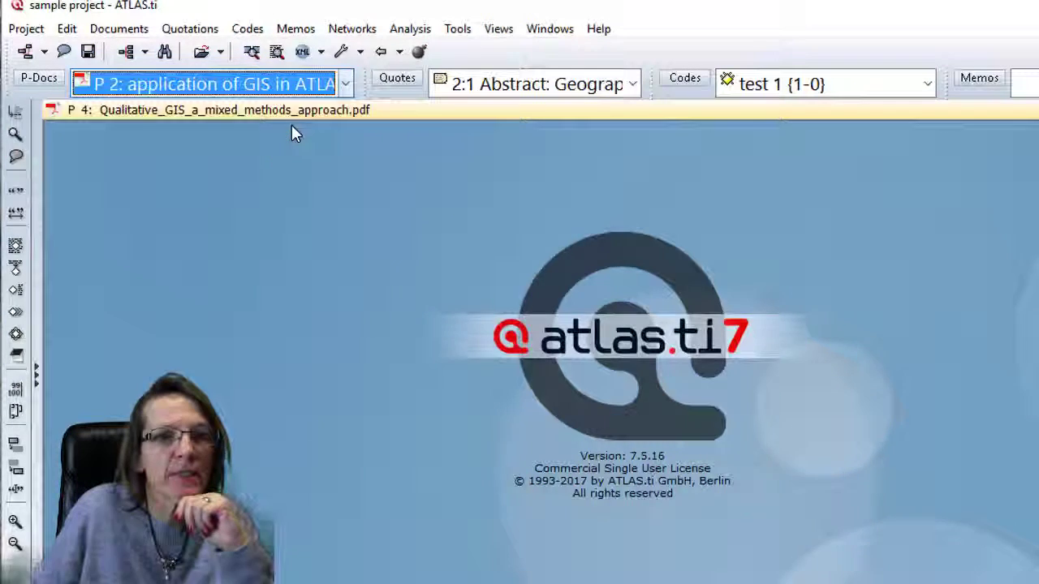
{"action": "left_click", "coordinate": [344, 84]}
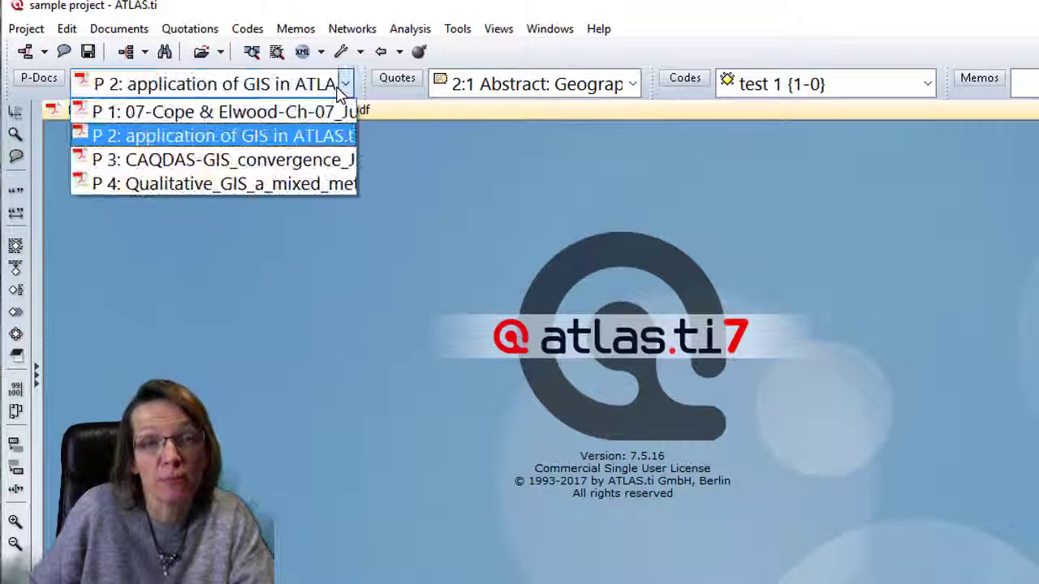
{"action": "left_click", "coordinate": [221, 183]}
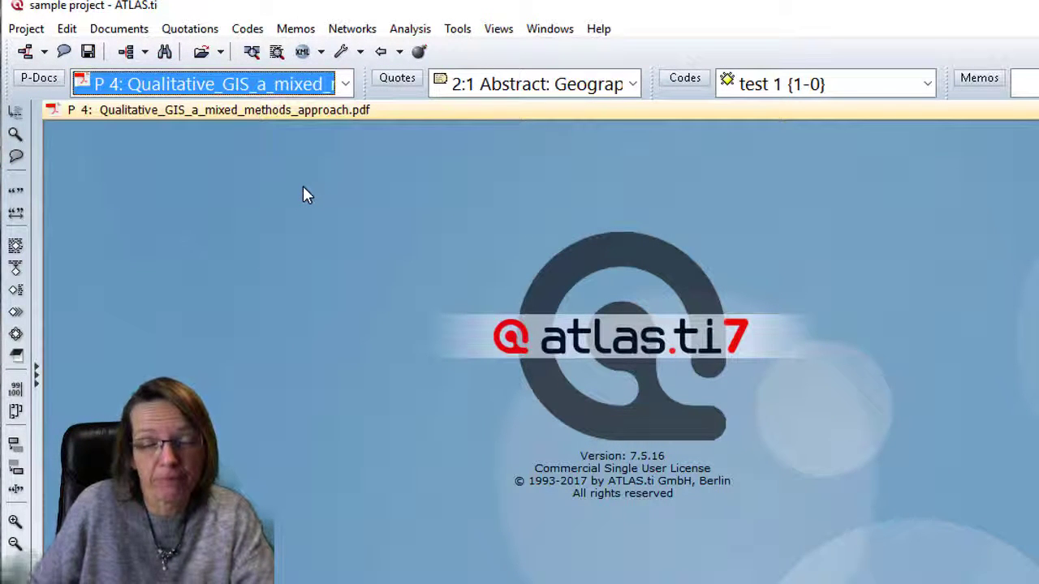
{"action": "mouse_move", "coordinate": [71, 135]}
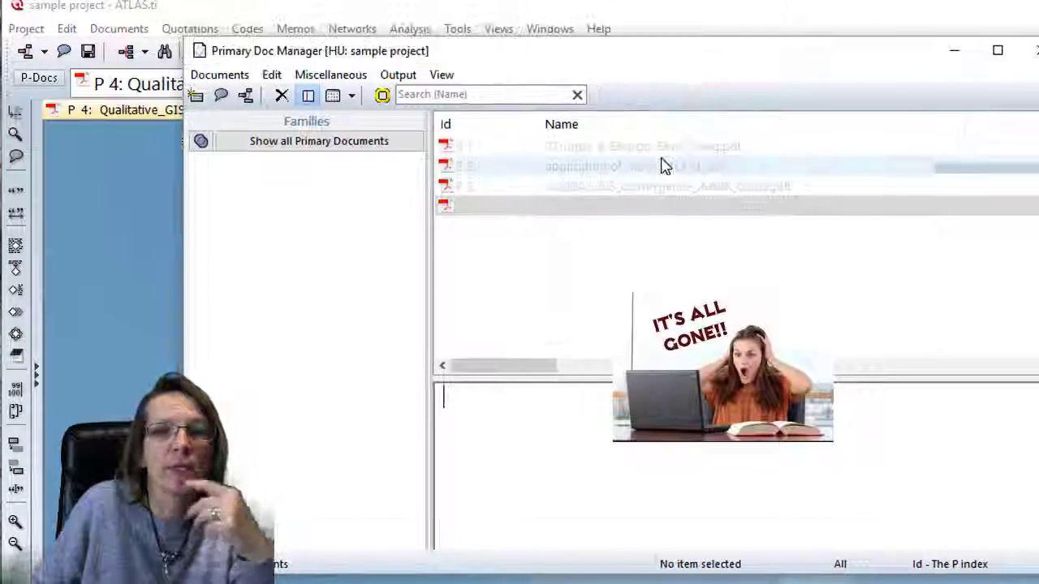
{"action": "left_click", "coordinate": [665, 187]}
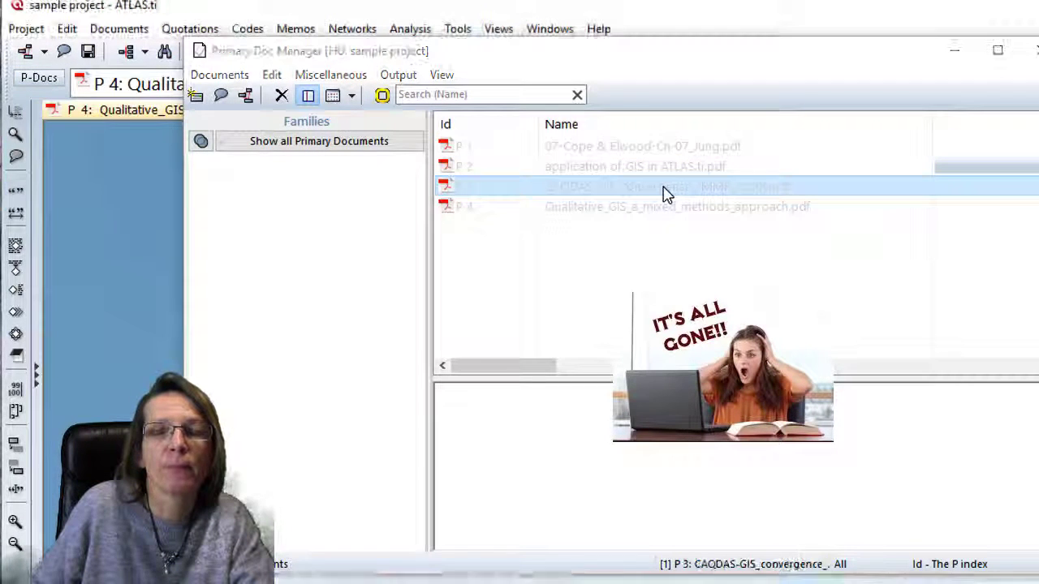
{"action": "left_click", "coordinate": [665, 207]}
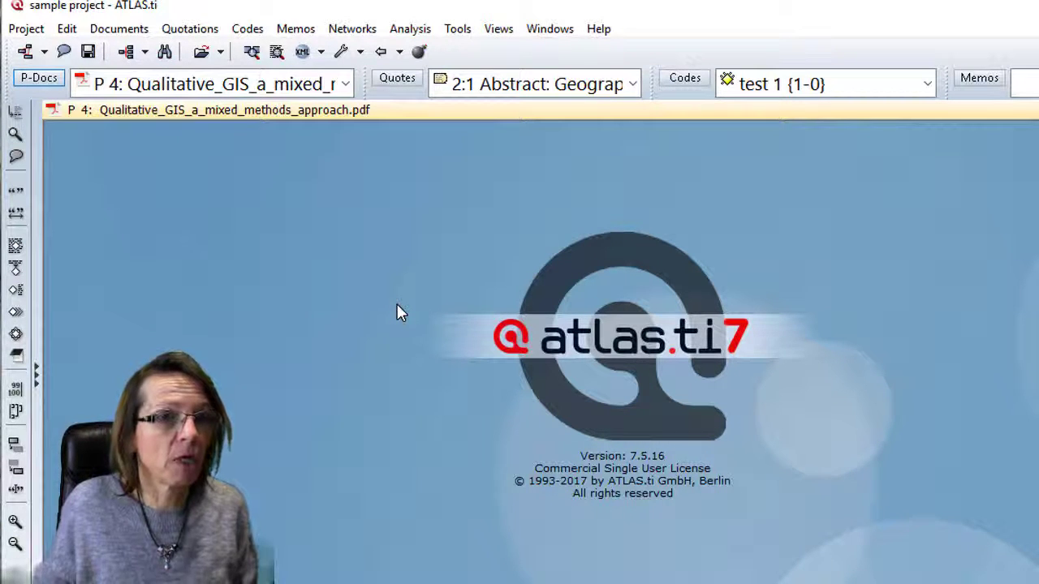
- Bring up a context menu on the way to the TextBank folder
{"action": "right_click", "coordinate": [398, 312]}
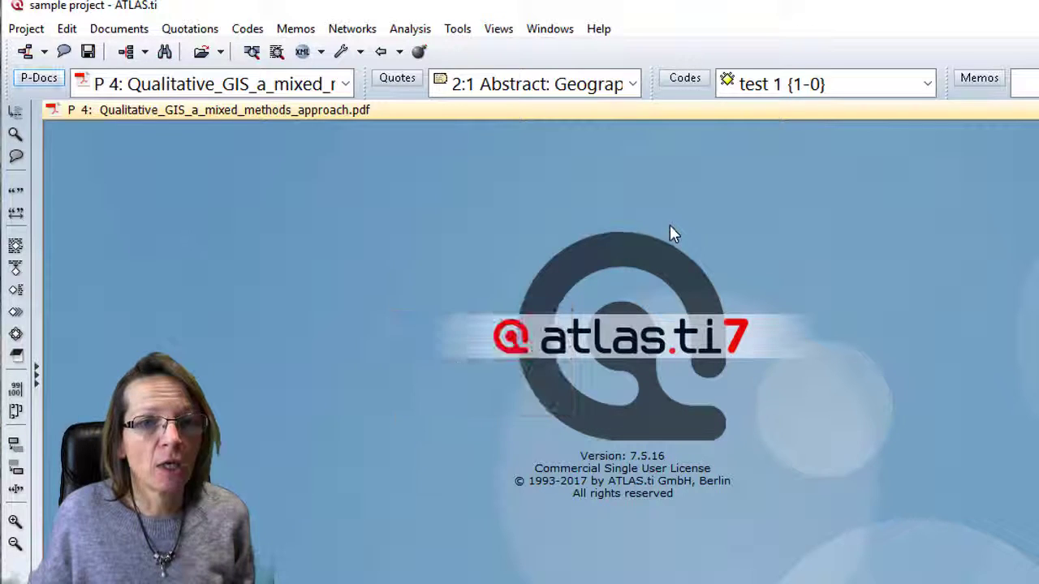
{"action": "mouse_move", "coordinate": [677, 233]}
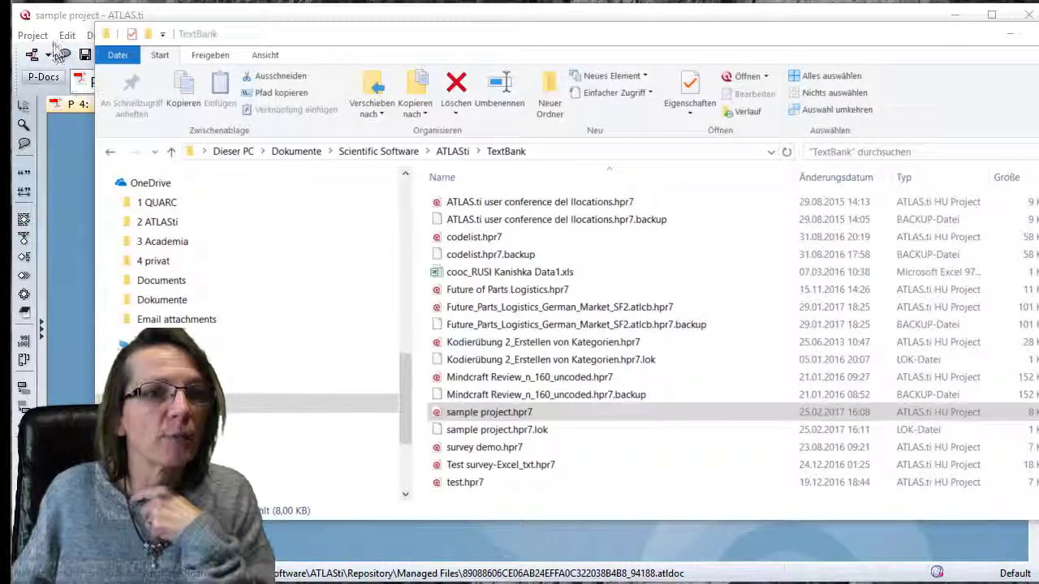
- Close the sample project hermeneutic unit from the Project menu
{"action": "left_click", "coordinate": [32, 35]}
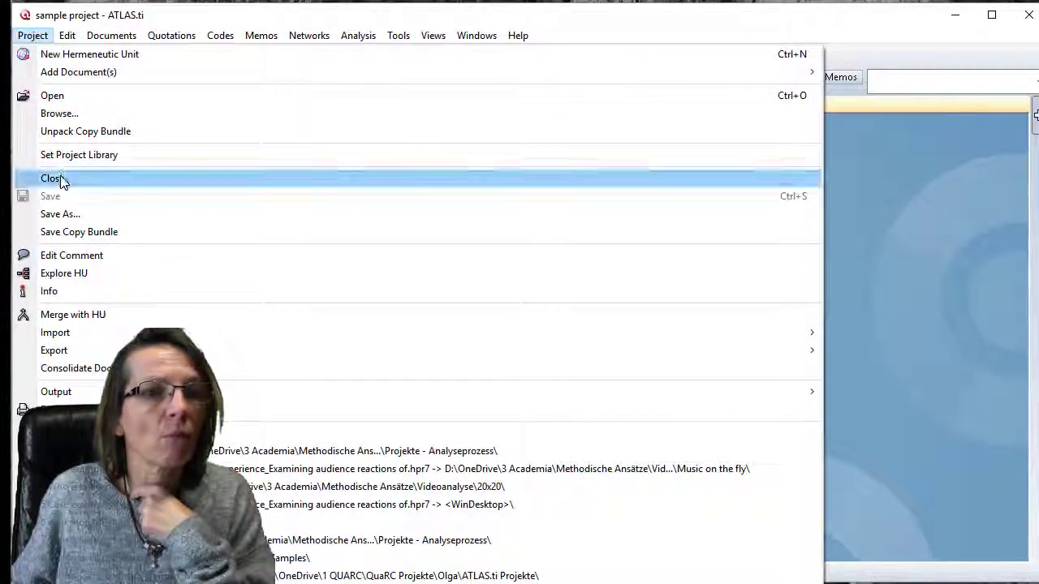
{"action": "left_click", "coordinate": [52, 178]}
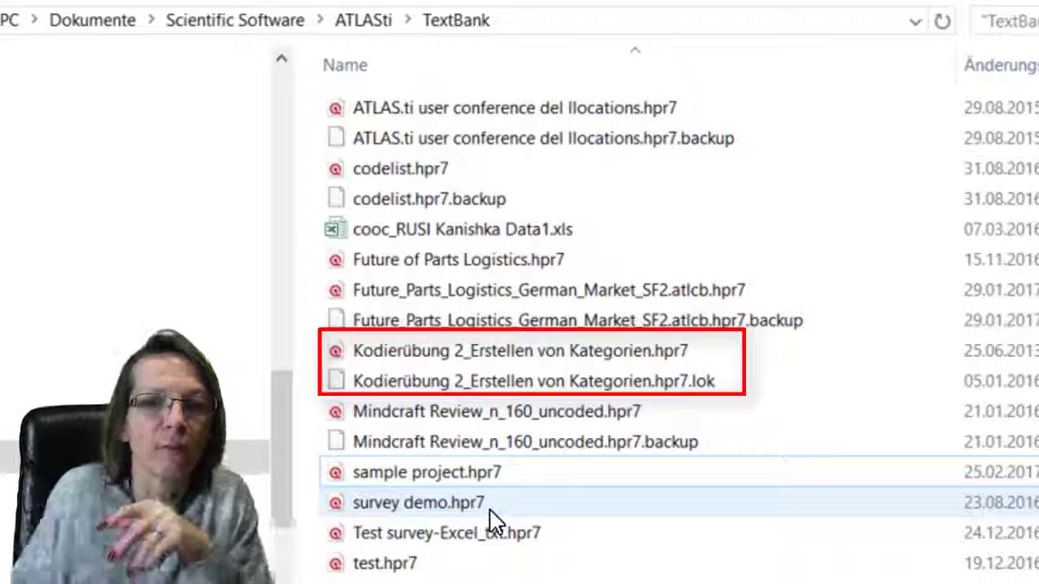
- Move from TextBank up to the 2 ATLASti folder
{"action": "left_click", "coordinate": [528, 382]}
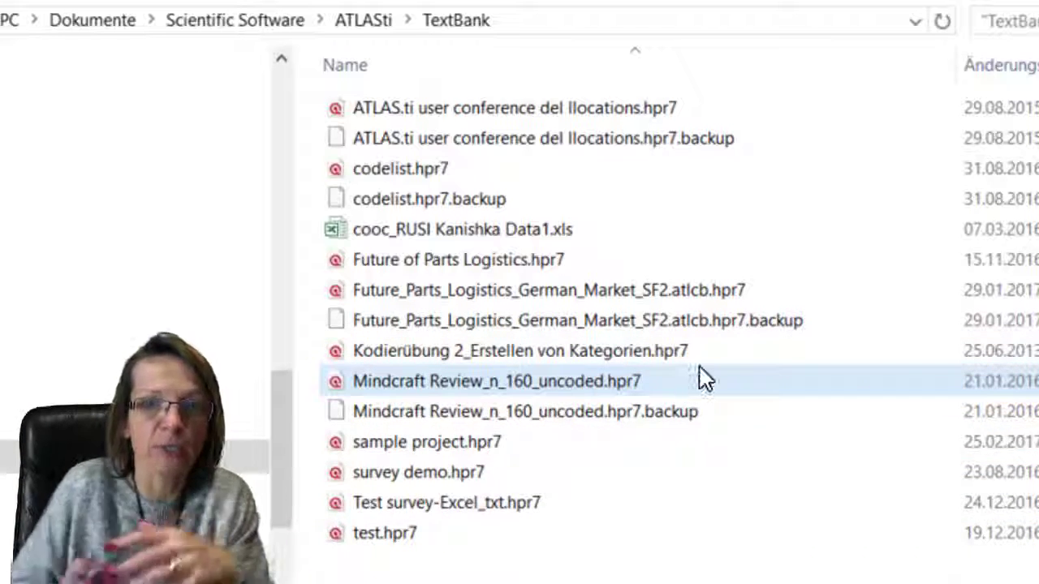
{"action": "mouse_move", "coordinate": [702, 379]}
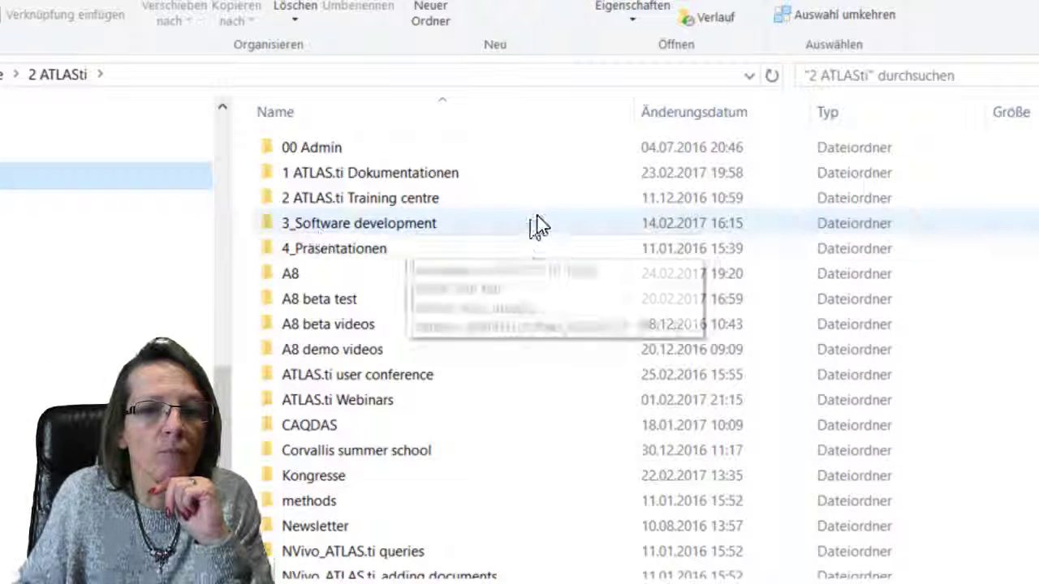
- Create the folder 'analysis for sample project' in 2 ATLASti containing sample project.hpr7
{"action": "right_click", "coordinate": [539, 226]}
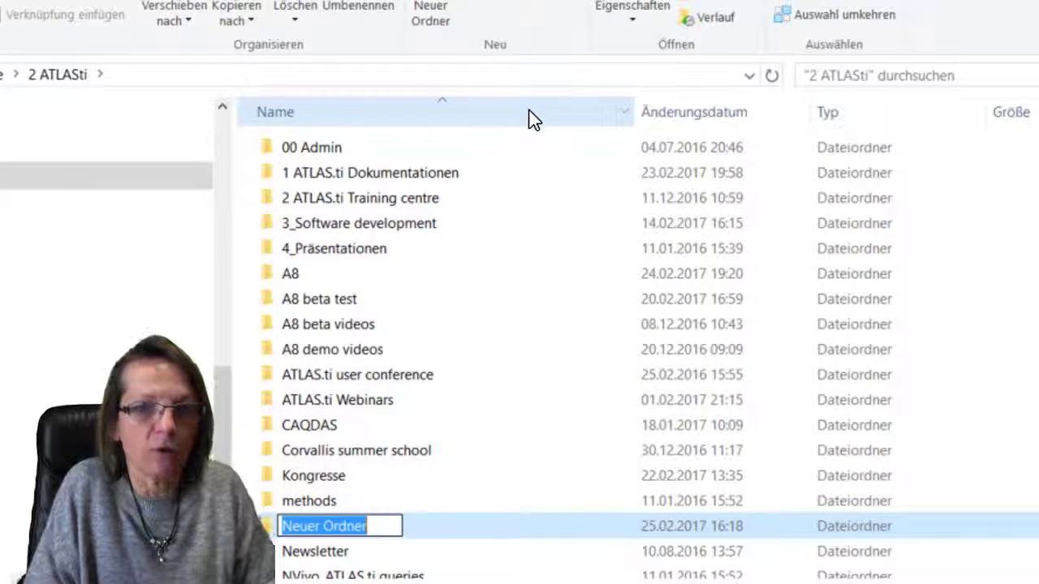
{"action": "type", "text": "analysis for sap"}
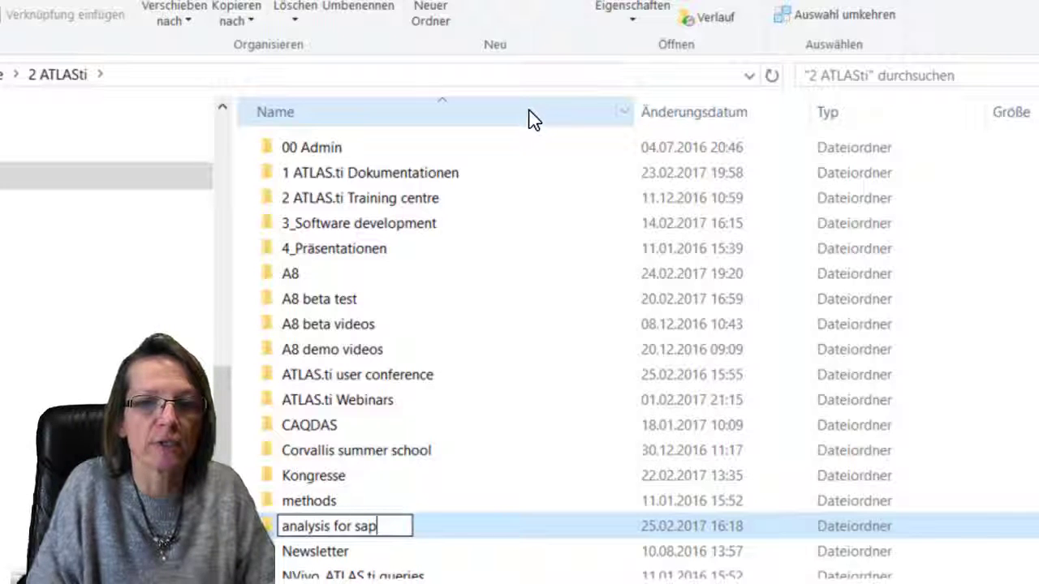
{"action": "type", "text": "mple proj"}
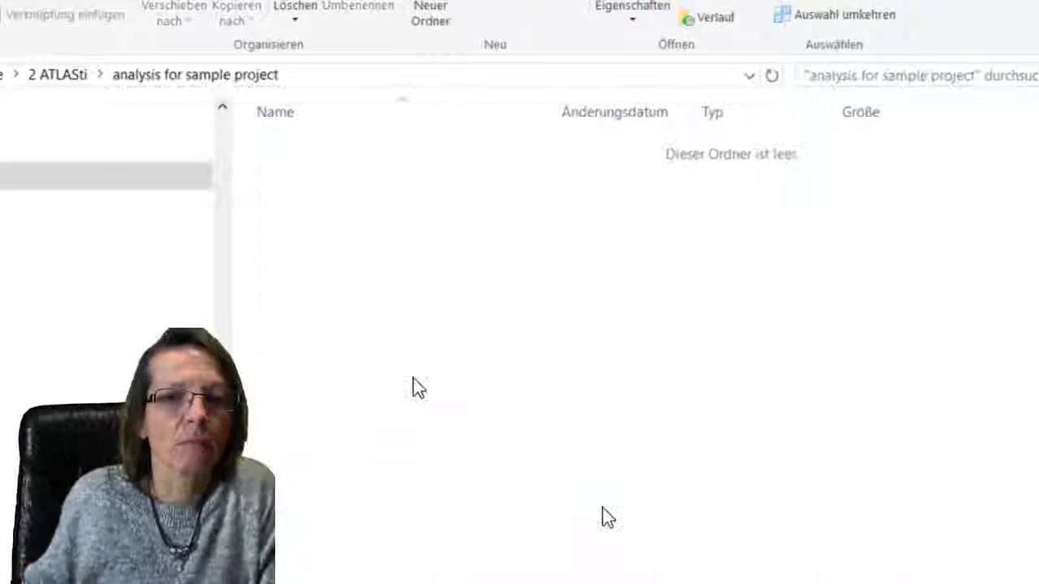
{"action": "mouse_move", "coordinate": [357, 260]}
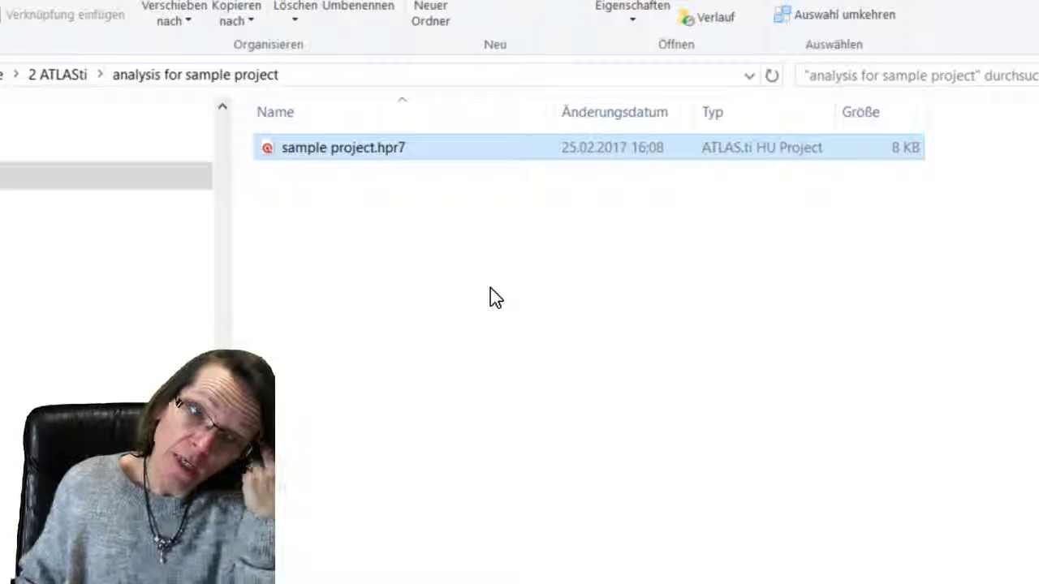
{"action": "double_click", "coordinate": [343, 147]}
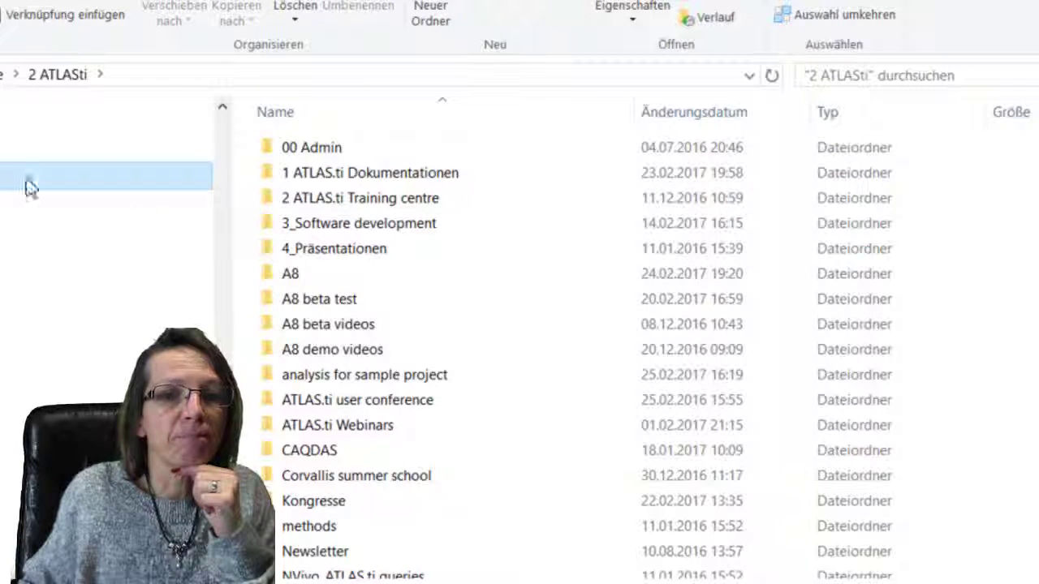
- Paste the four copied article PDFs into the analysis for sample project folder
{"action": "left_click", "coordinate": [364, 374]}
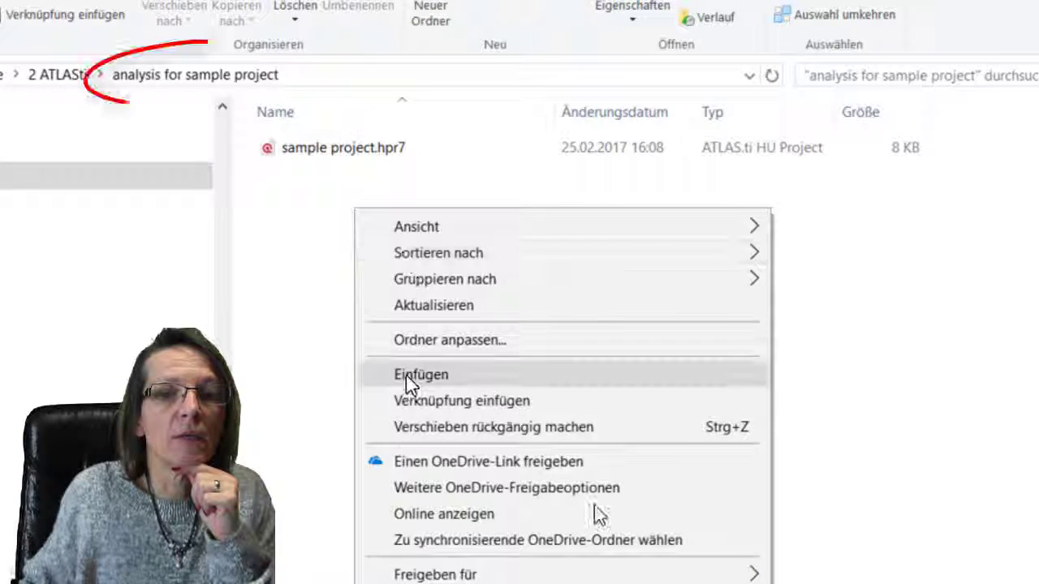
{"action": "left_click", "coordinate": [421, 374]}
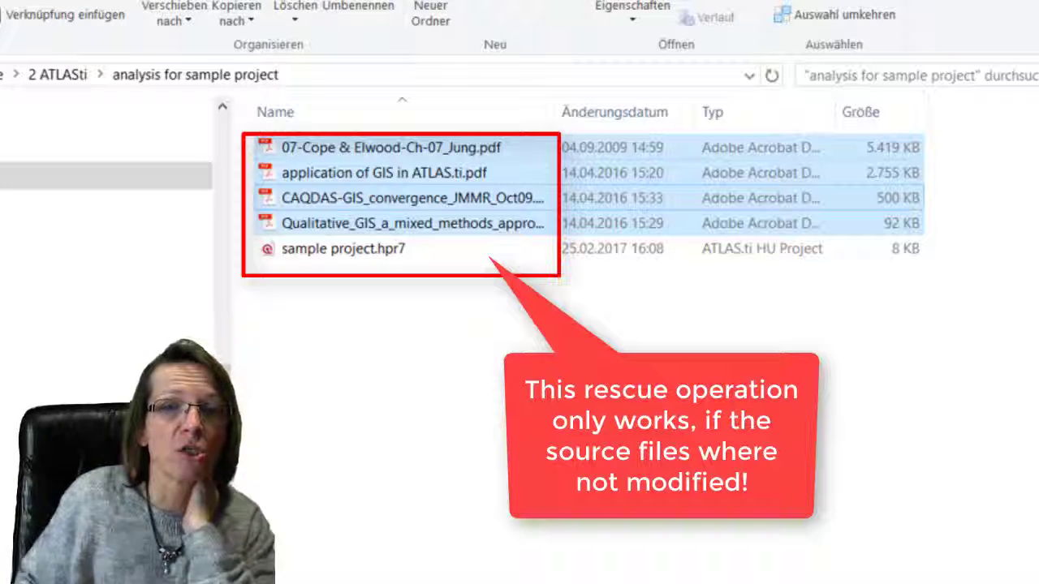
{"action": "left_click", "coordinate": [344, 249]}
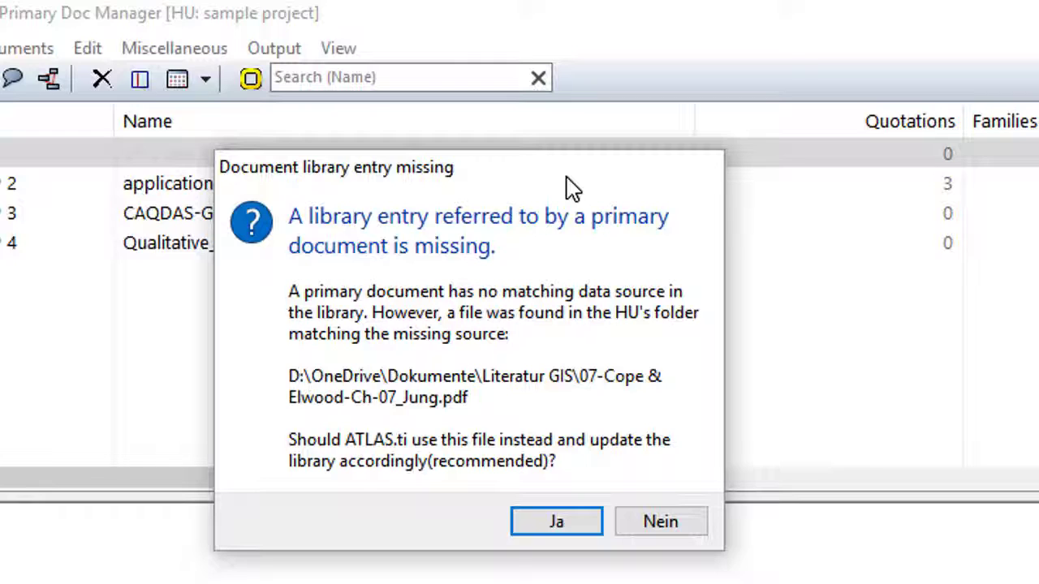
- Relink the 07-Cope, application of GIS, CAQDAS-GIS and Qualitative GIS documents to the found PDFs
{"action": "left_click", "coordinate": [555, 521]}
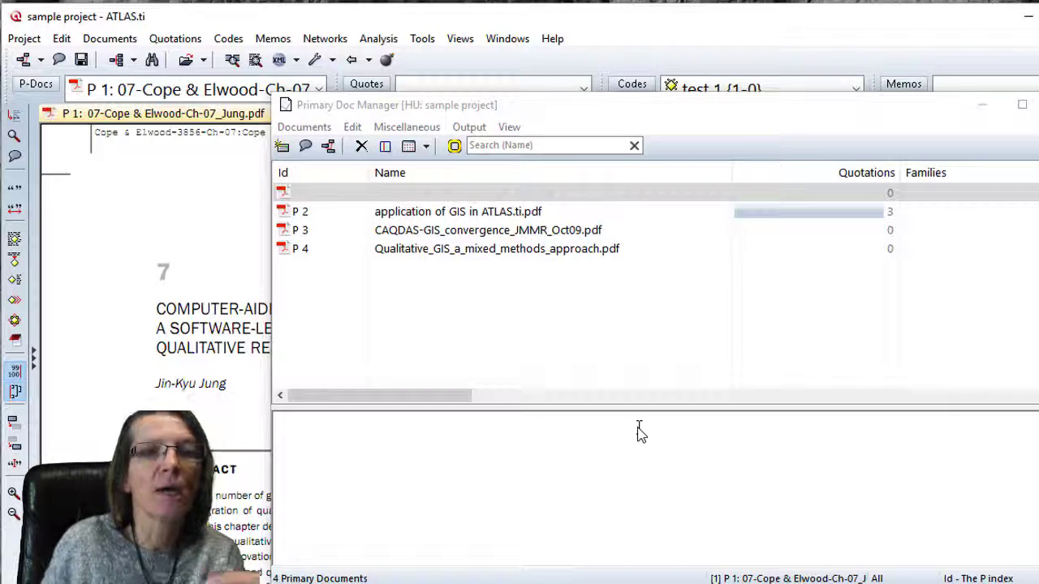
{"action": "left_click", "coordinate": [459, 211]}
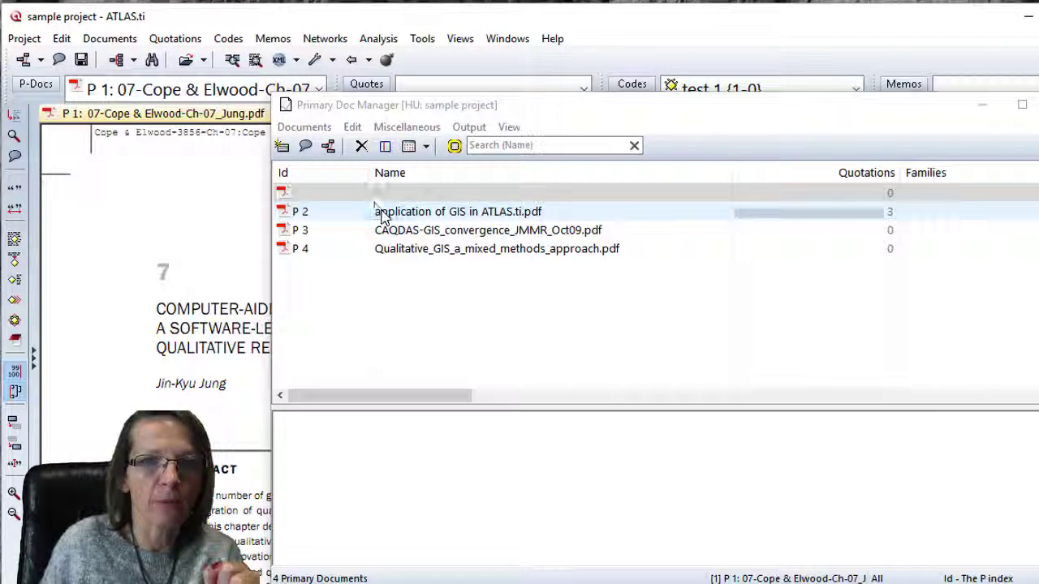
{"action": "double_click", "coordinate": [459, 211]}
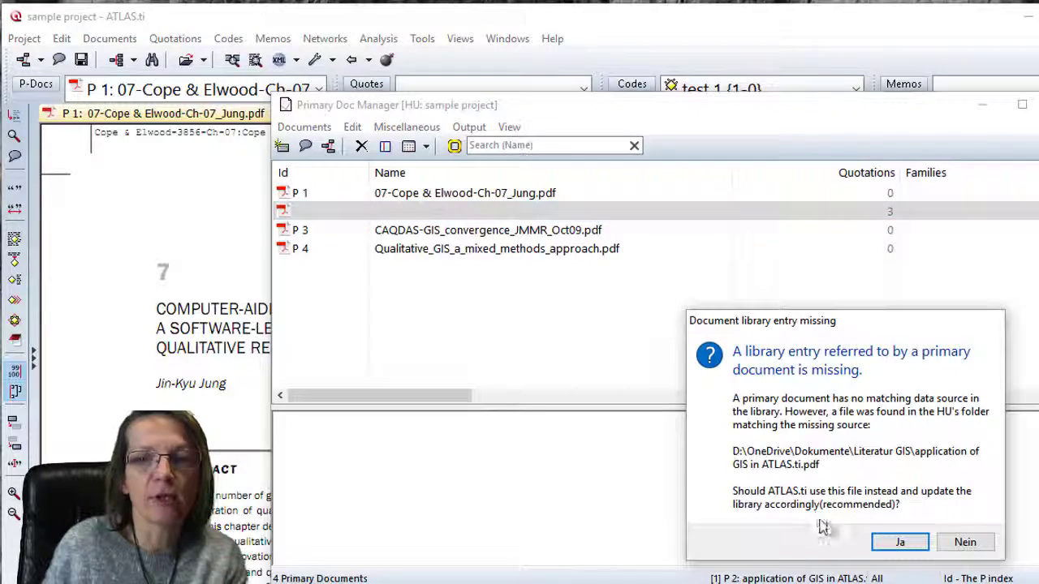
{"action": "left_click", "coordinate": [900, 541]}
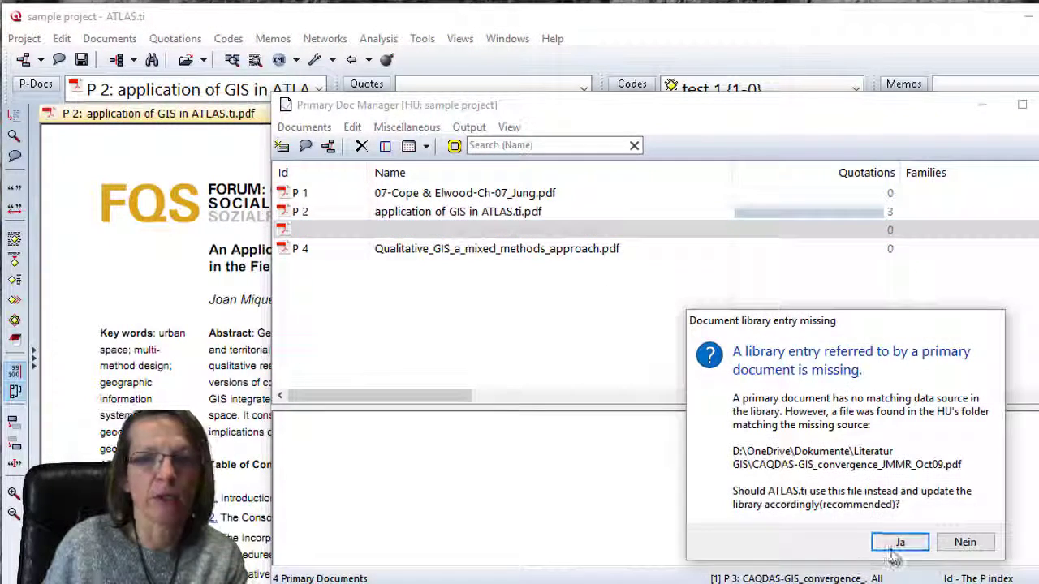
{"action": "left_click", "coordinate": [899, 542]}
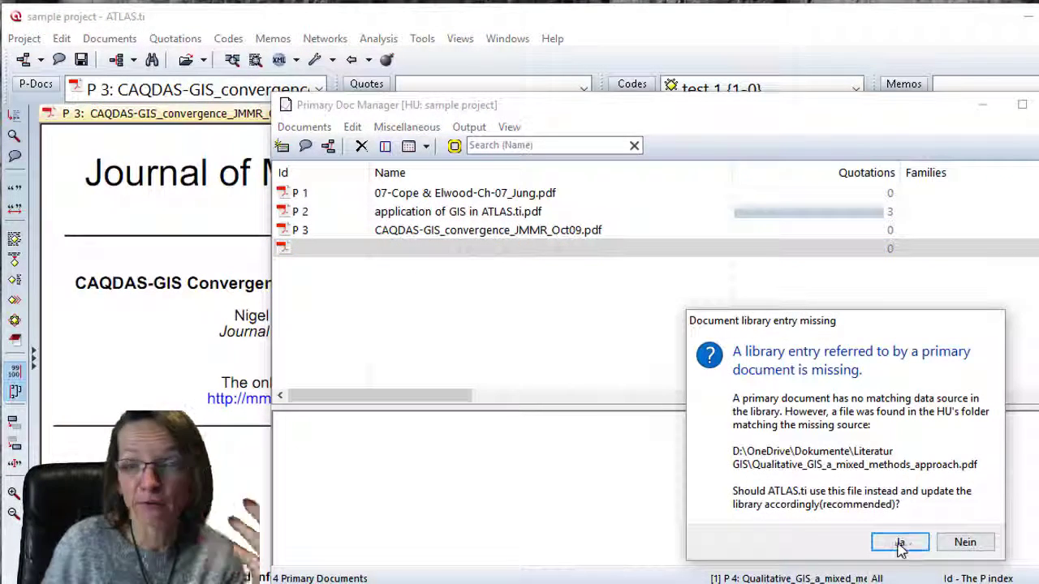
{"action": "left_click", "coordinate": [899, 542]}
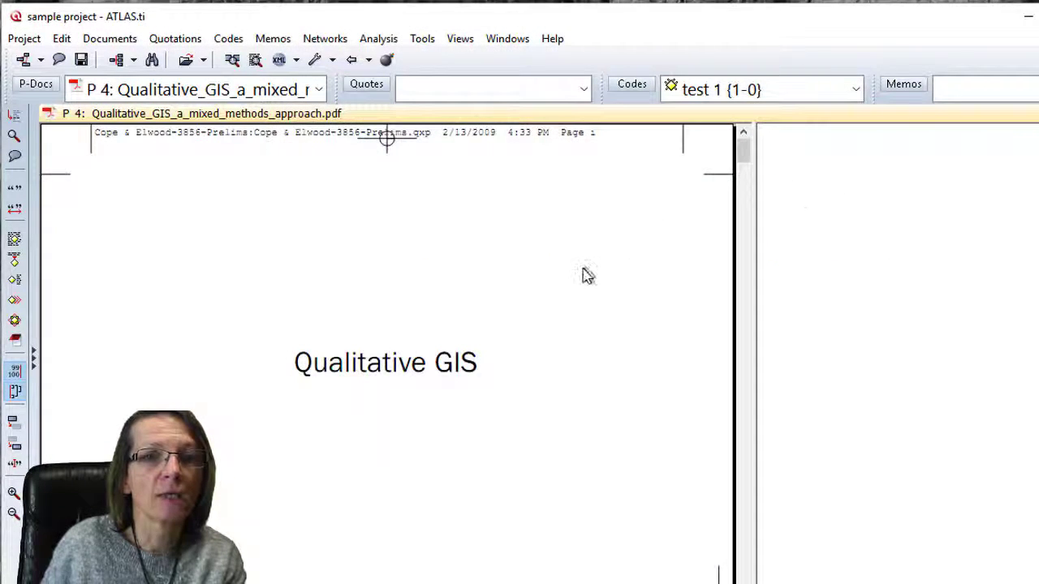
{"action": "scroll", "scroll_direction": "down", "scroll_amount": 3}
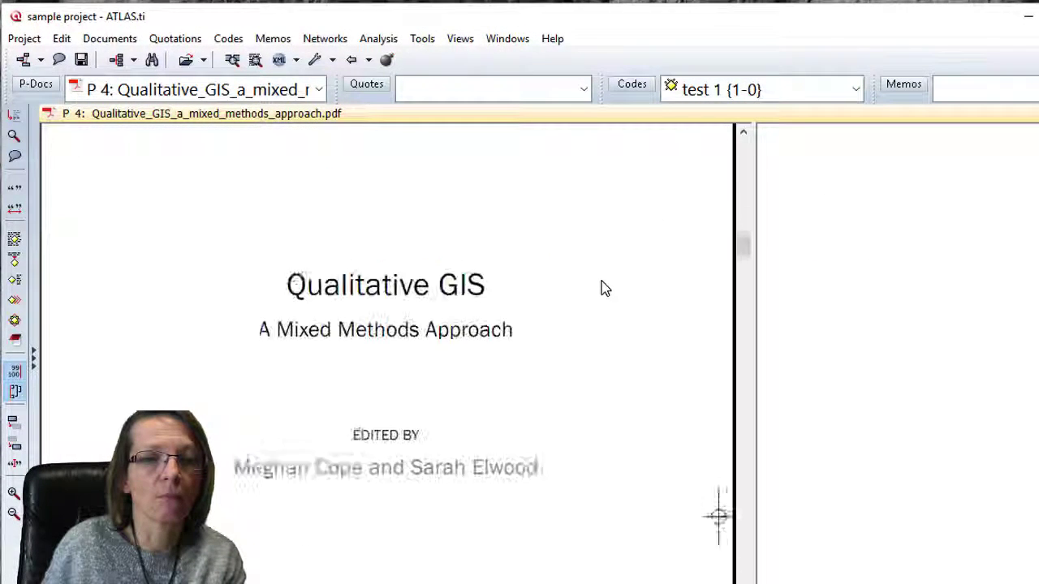
{"action": "scroll", "scroll_direction": "down", "scroll_amount": 3}
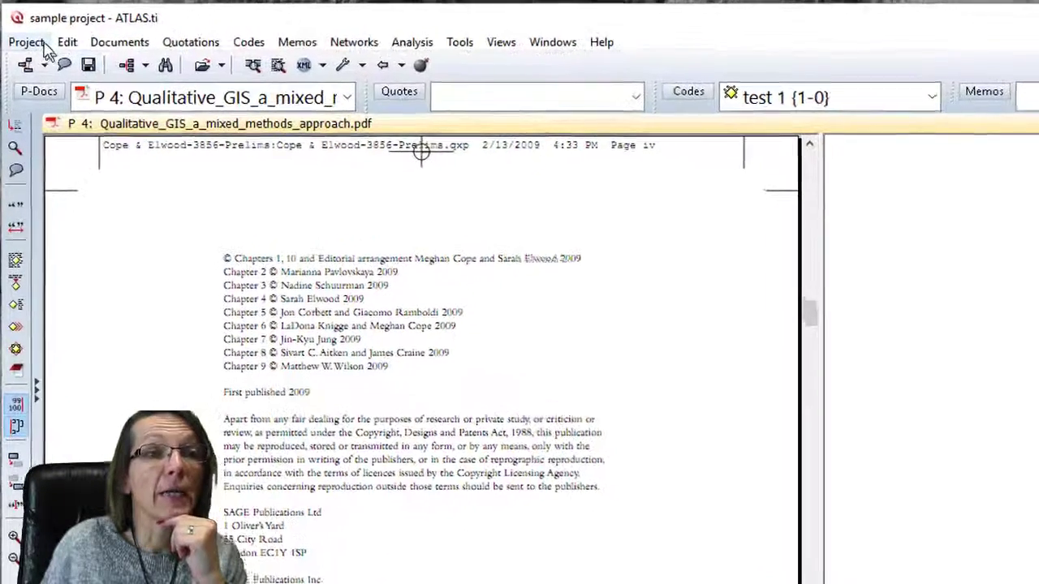
- Save the copy bundle sample project.atlcb with all four documents to Dropbox Dokumente
{"action": "left_click", "coordinate": [26, 42]}
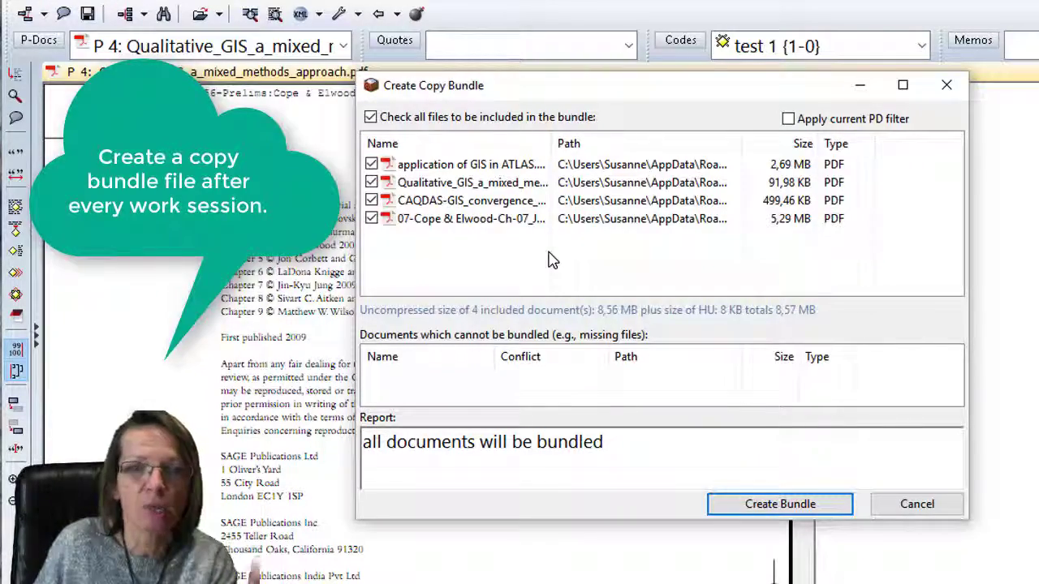
{"action": "mouse_move", "coordinate": [779, 504]}
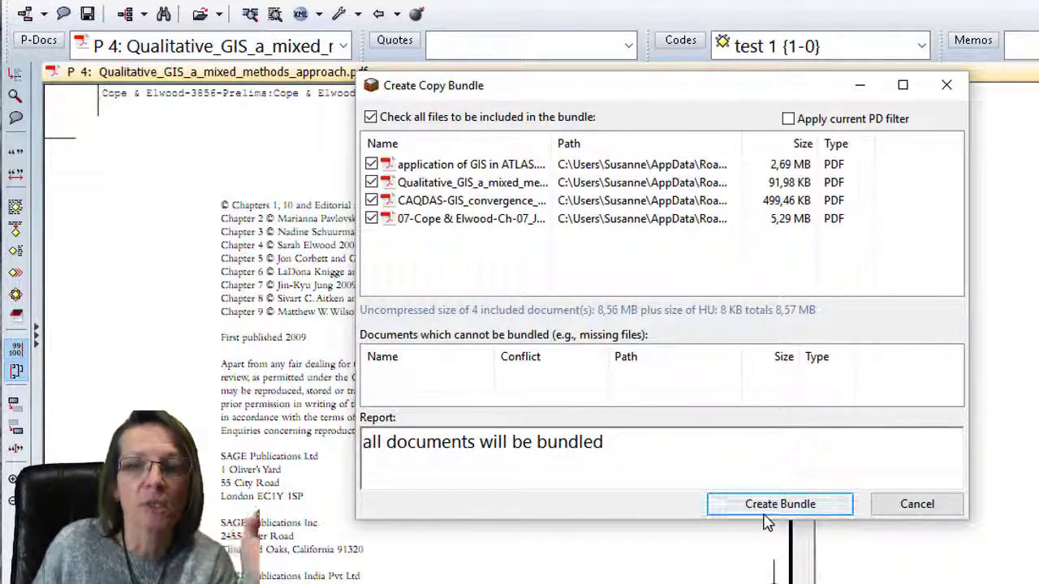
{"action": "left_click", "coordinate": [779, 504]}
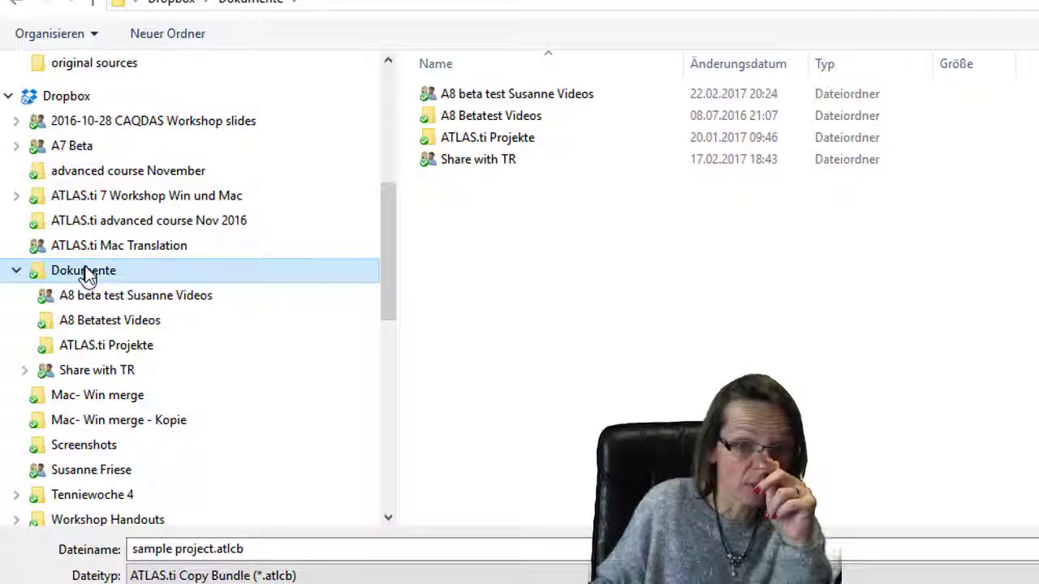
{"action": "left_click", "coordinate": [105, 345]}
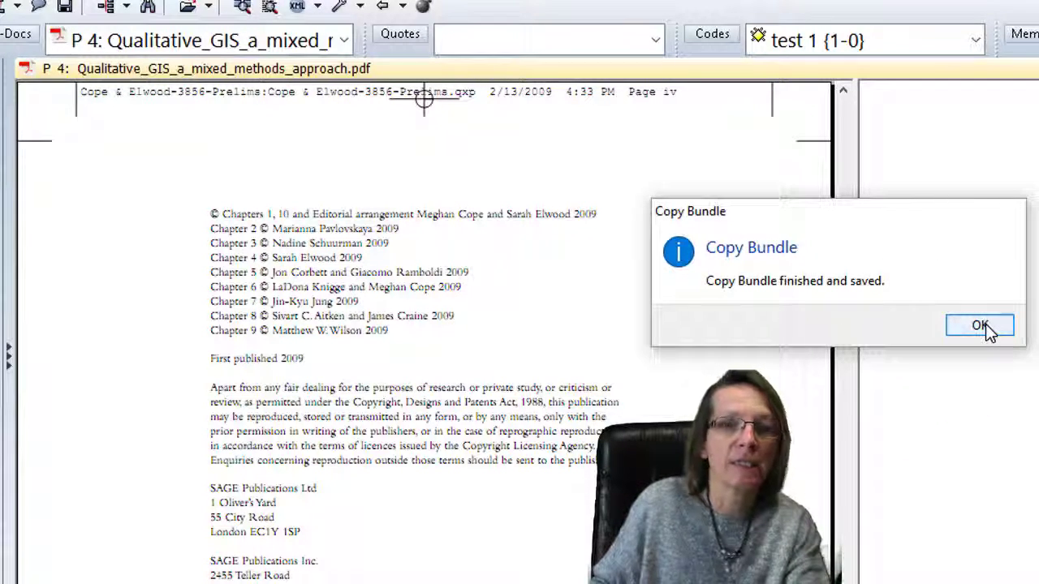
{"action": "left_click", "coordinate": [979, 325]}
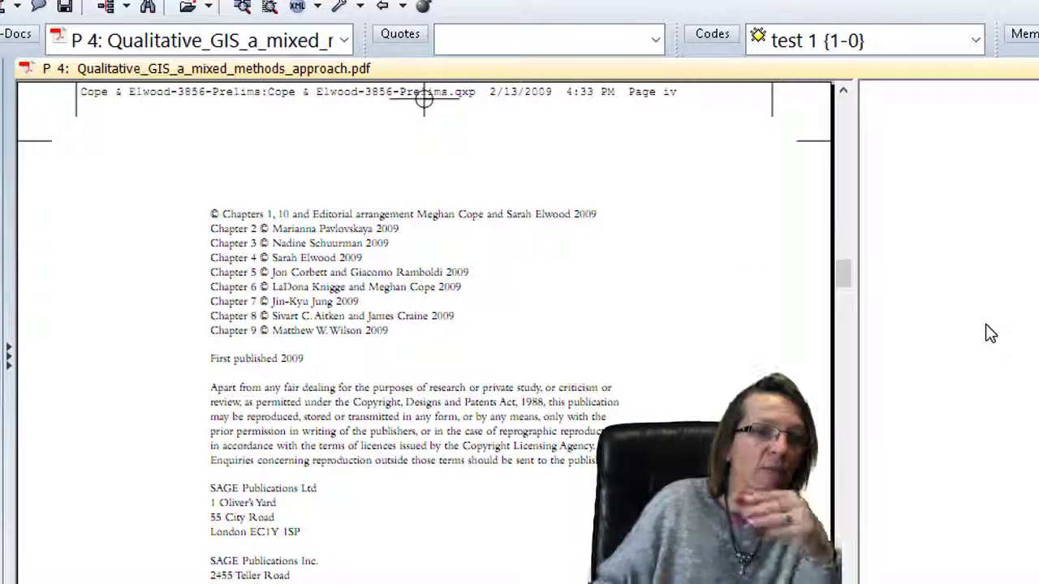